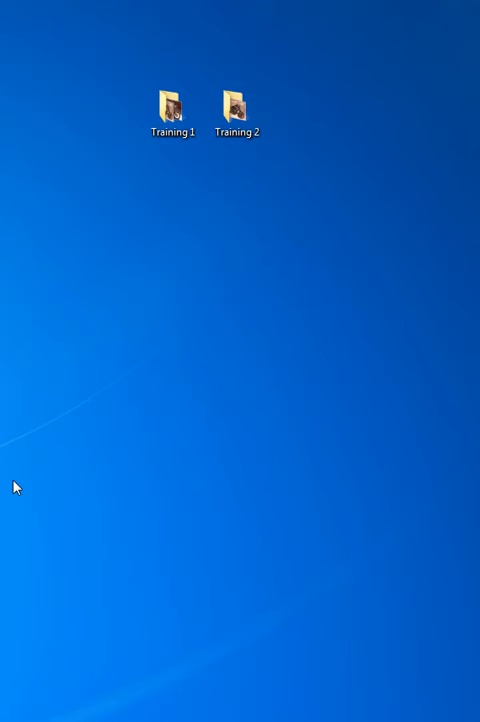
mouse_move(184, 334)
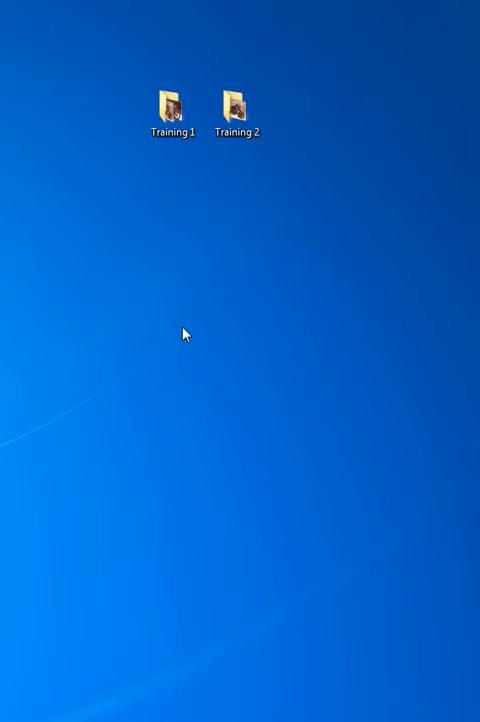
mouse_move(252, 238)
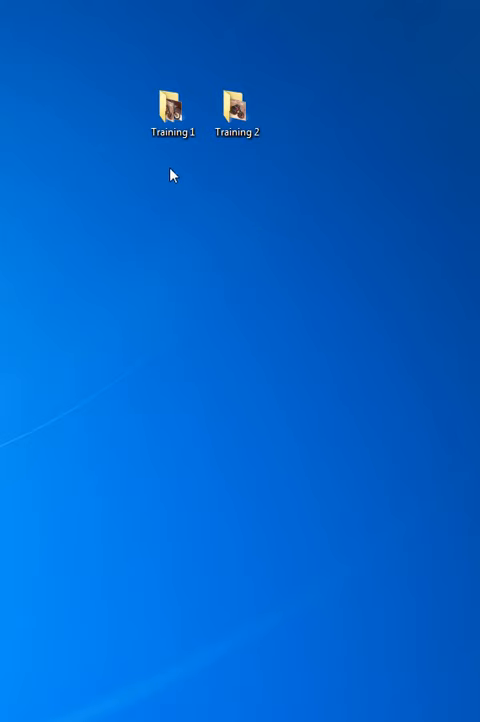
Step: Alternately select the Training 1 and Training 2 folder icons on the desktop
left_click(172, 104)
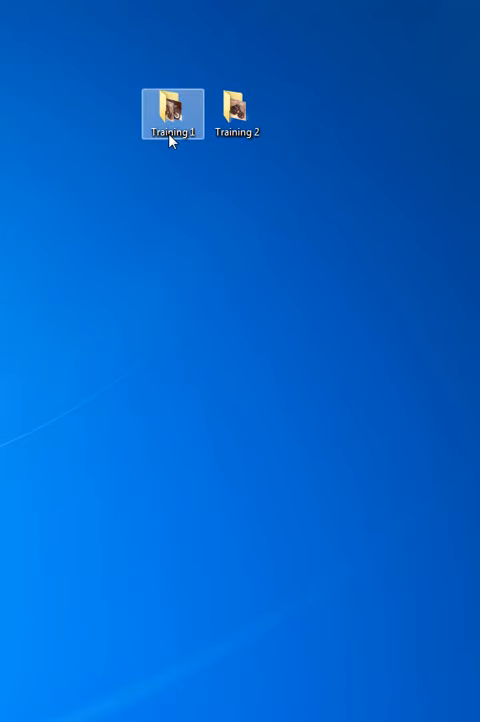
left_click(240, 104)
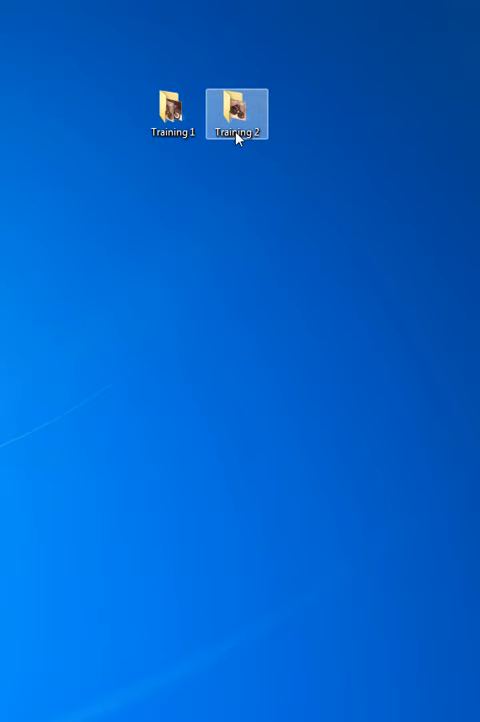
left_click(172, 104)
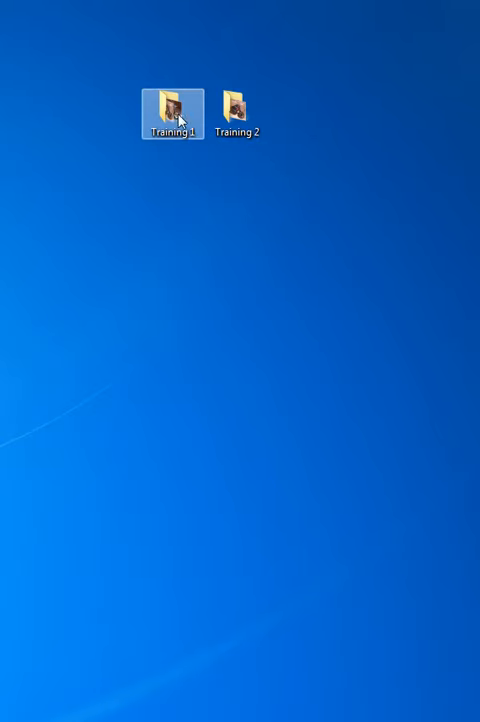
left_click(236, 104)
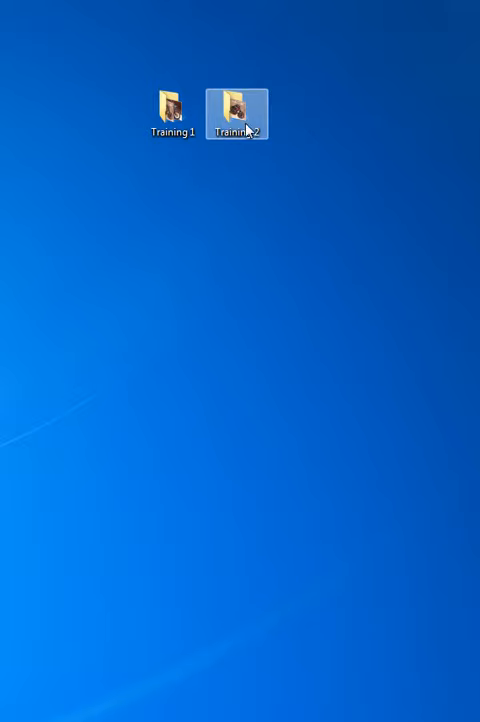
left_click(172, 104)
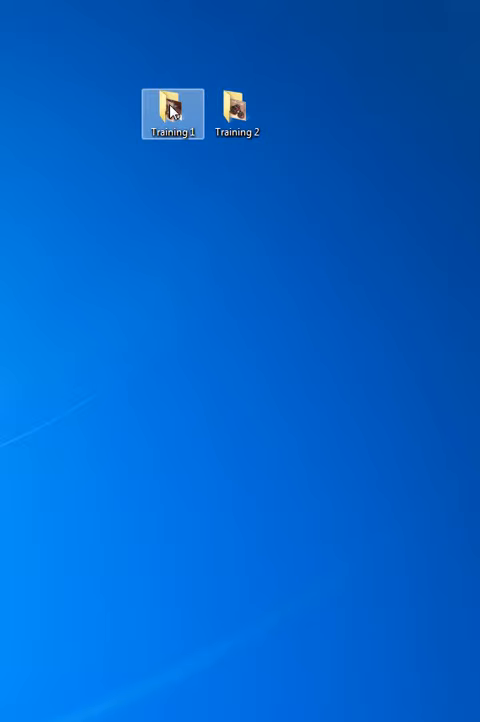
Step: Open the Training 1 folder of motorcycle photos and the empty Training 2 folder side by side
double_click(172, 104)
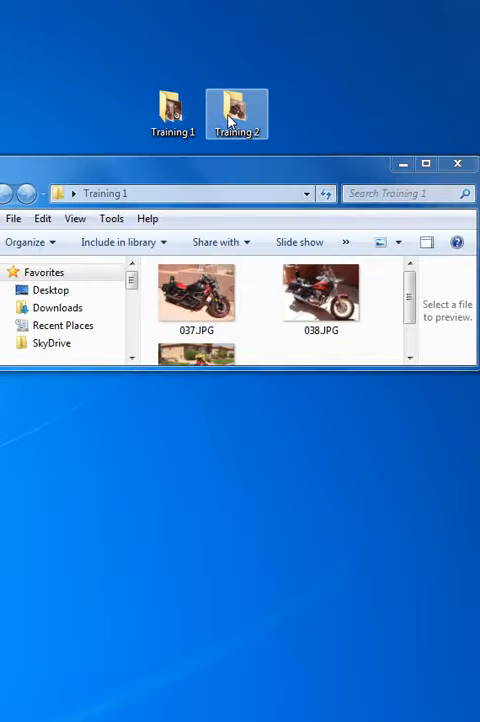
double_click(236, 104)
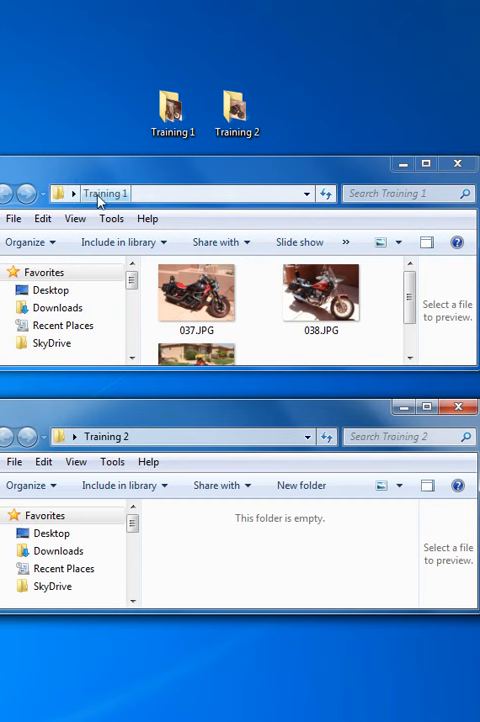
left_click(104, 436)
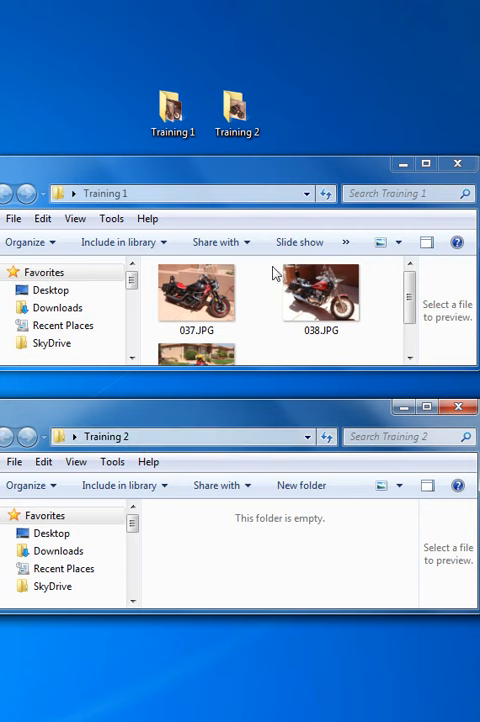
left_click(236, 104)
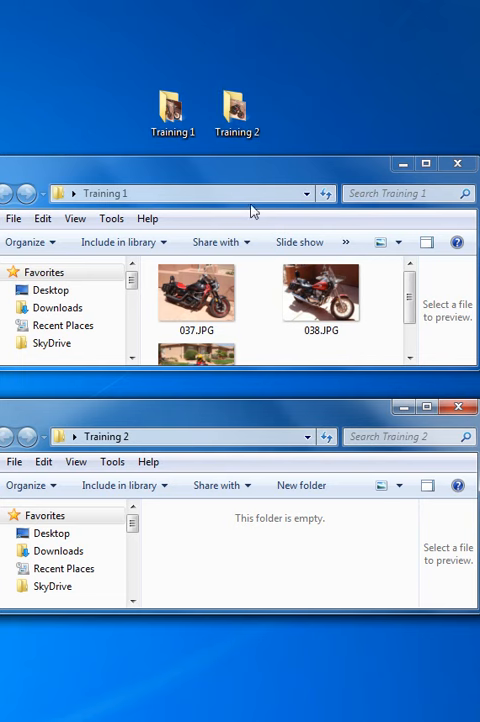
mouse_move(324, 534)
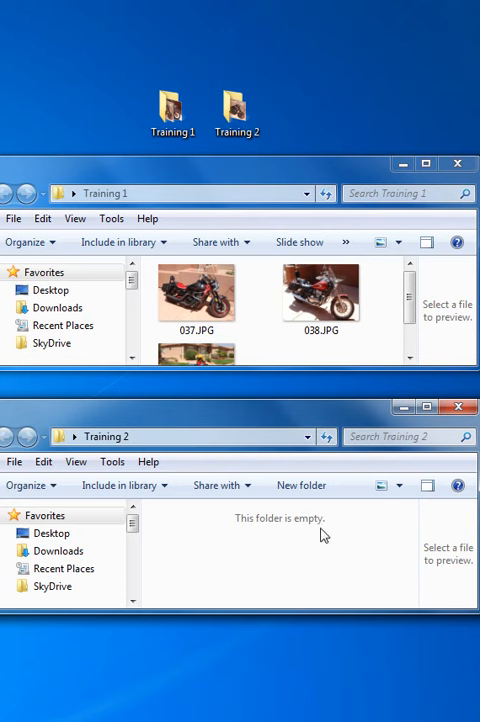
mouse_move(238, 544)
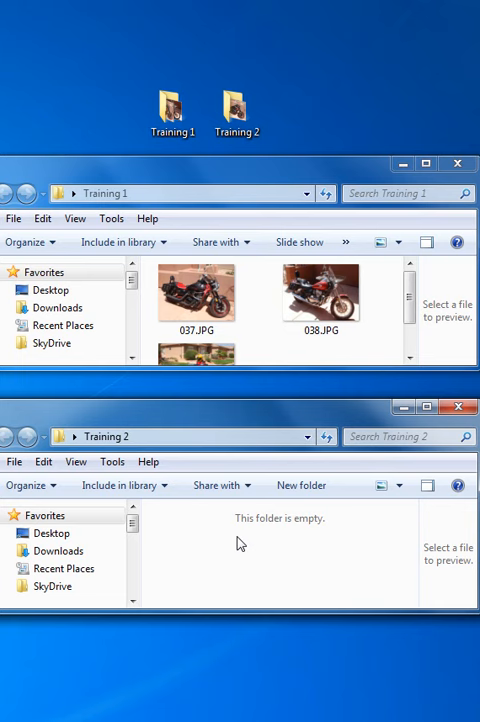
mouse_move(236, 512)
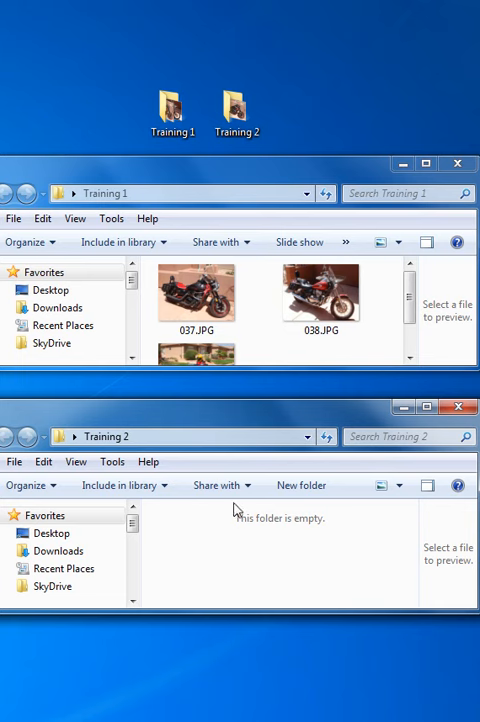
mouse_move(310, 372)
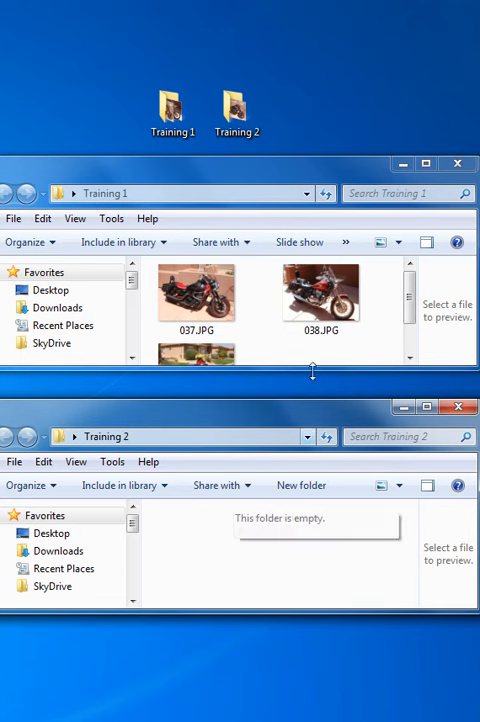
Step: Select photo 038.JPG in Training 1 and copy it via the Edit menu
left_click(320, 292)
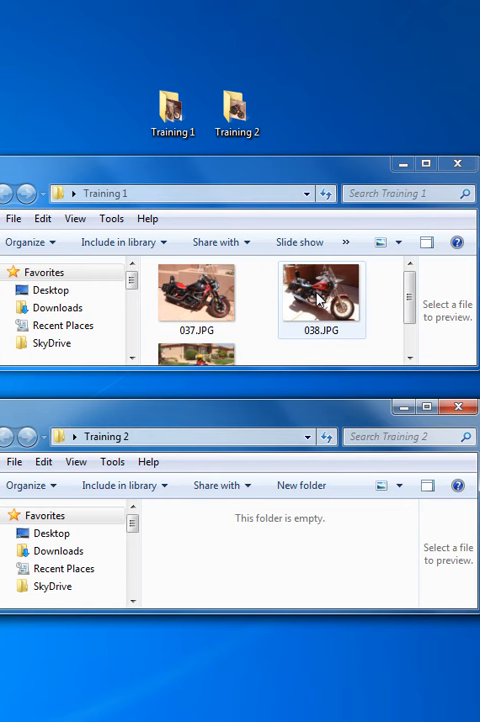
left_click(322, 290)
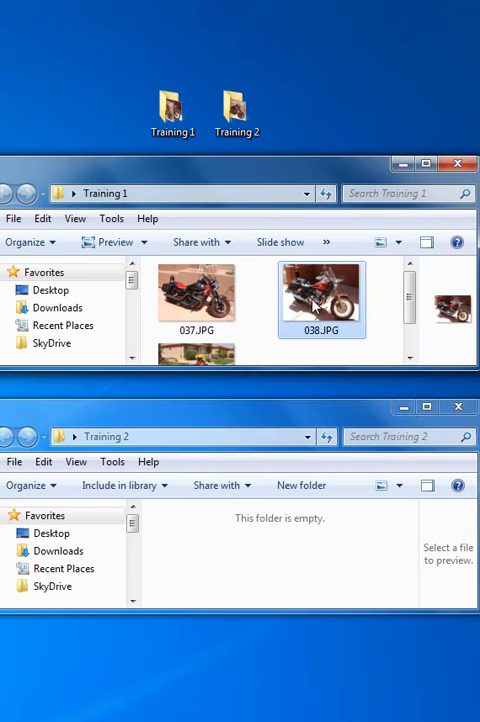
mouse_move(96, 264)
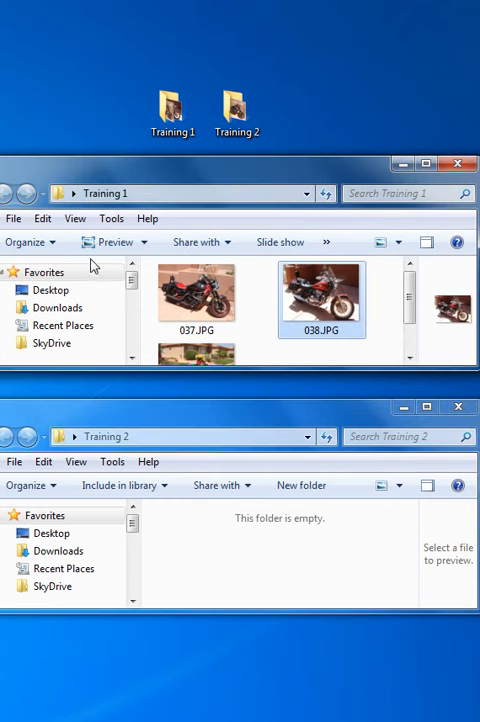
left_click(42, 218)
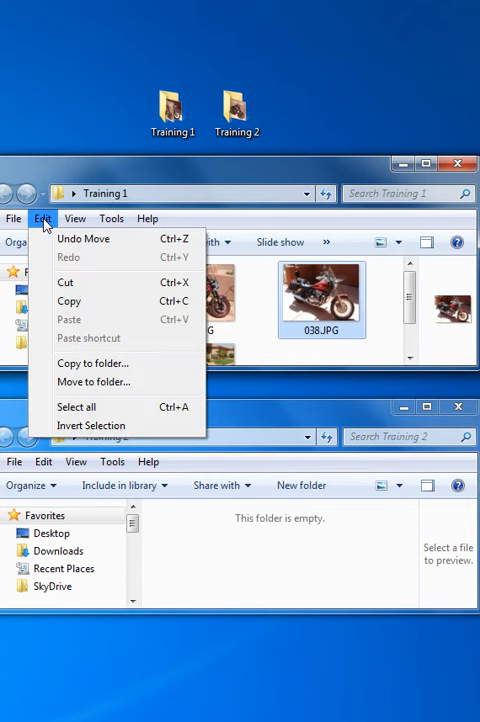
mouse_move(78, 300)
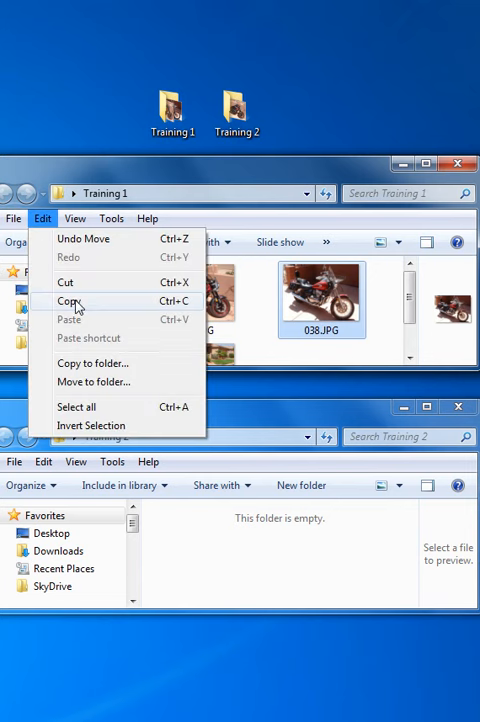
mouse_move(92, 364)
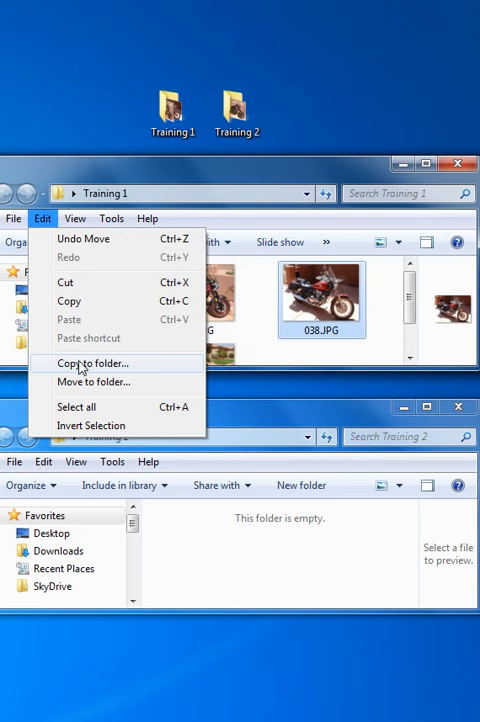
mouse_move(84, 300)
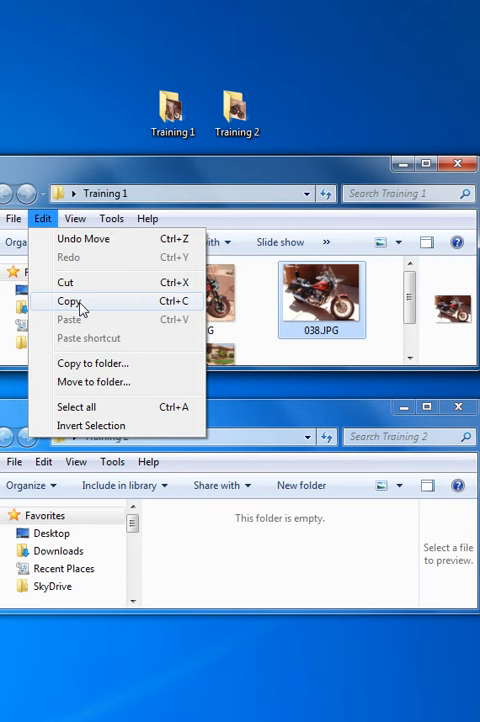
left_click(68, 300)
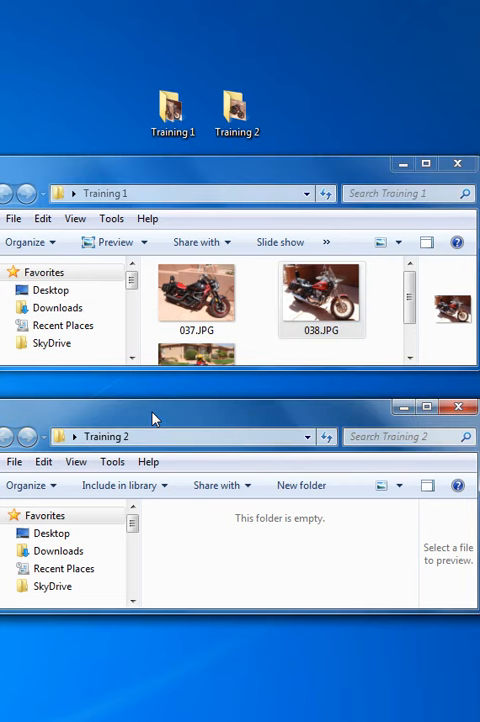
mouse_move(212, 416)
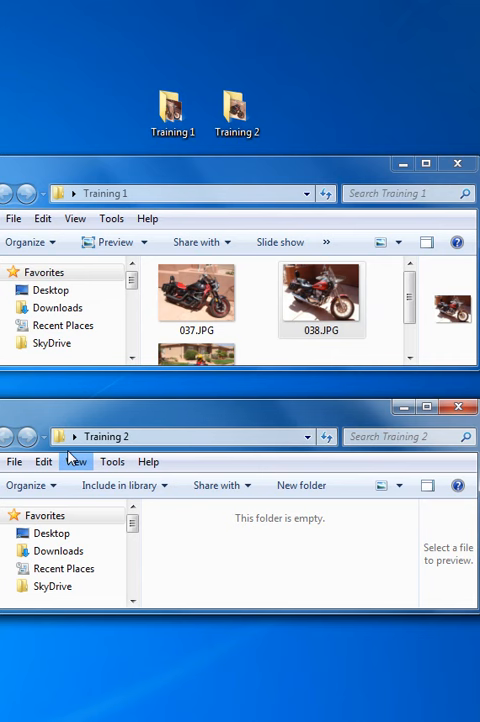
Step: Paste the copied 038.JPG into the Training 2 folder via its Edit menu
left_click(44, 460)
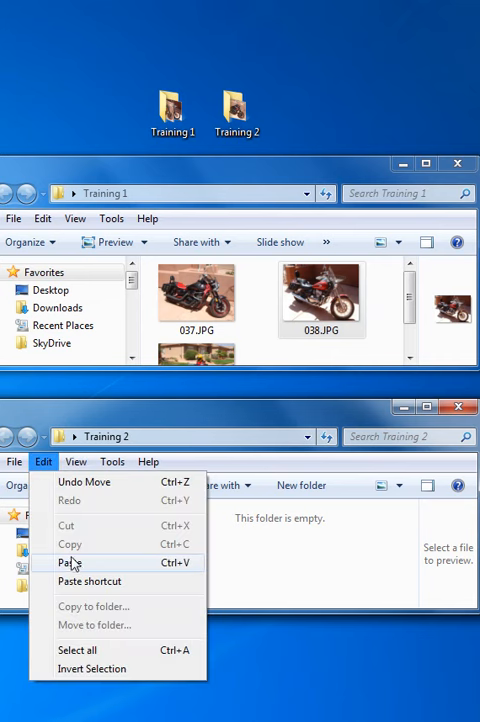
left_click(72, 562)
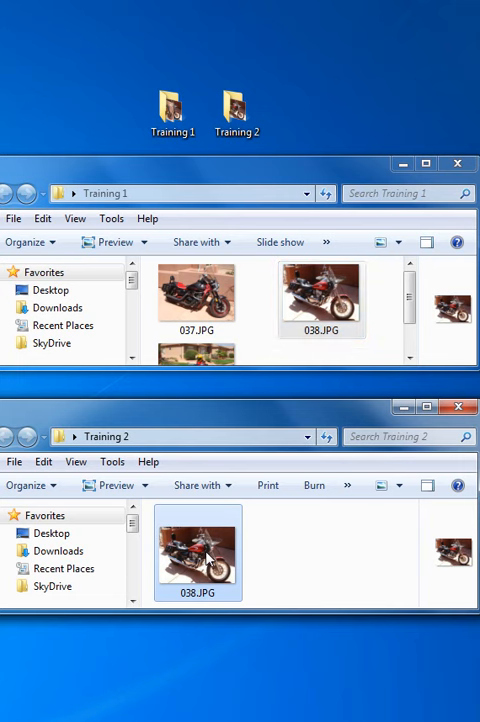
mouse_move(316, 546)
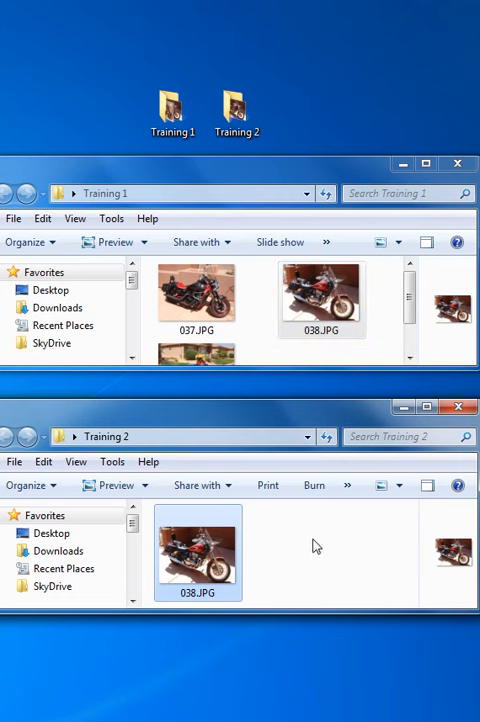